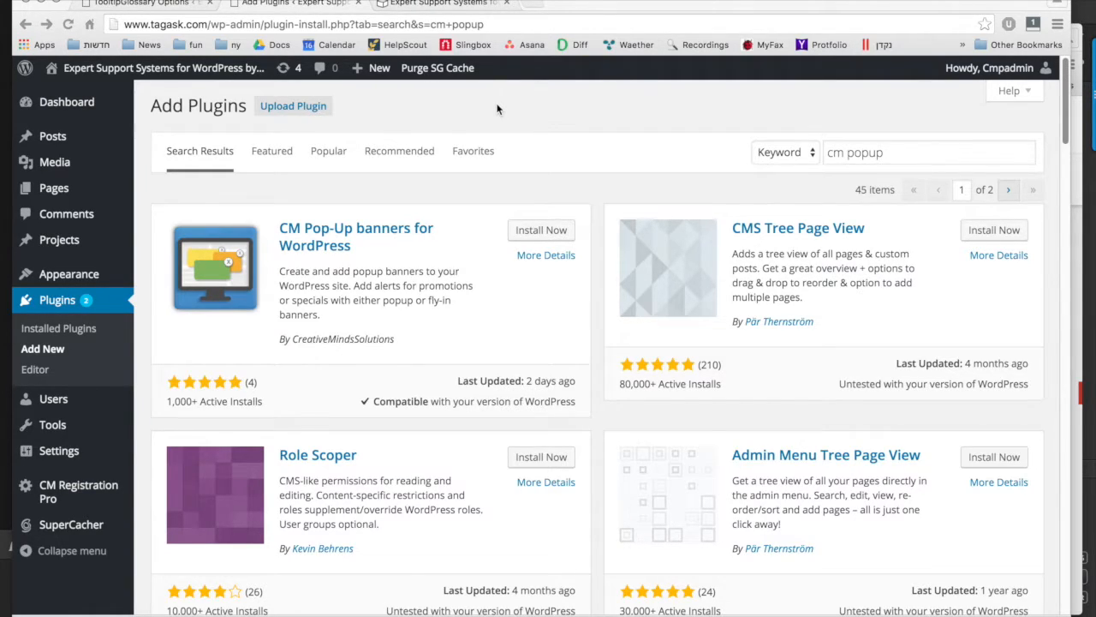
pyautogui.moveTo(680, 120)
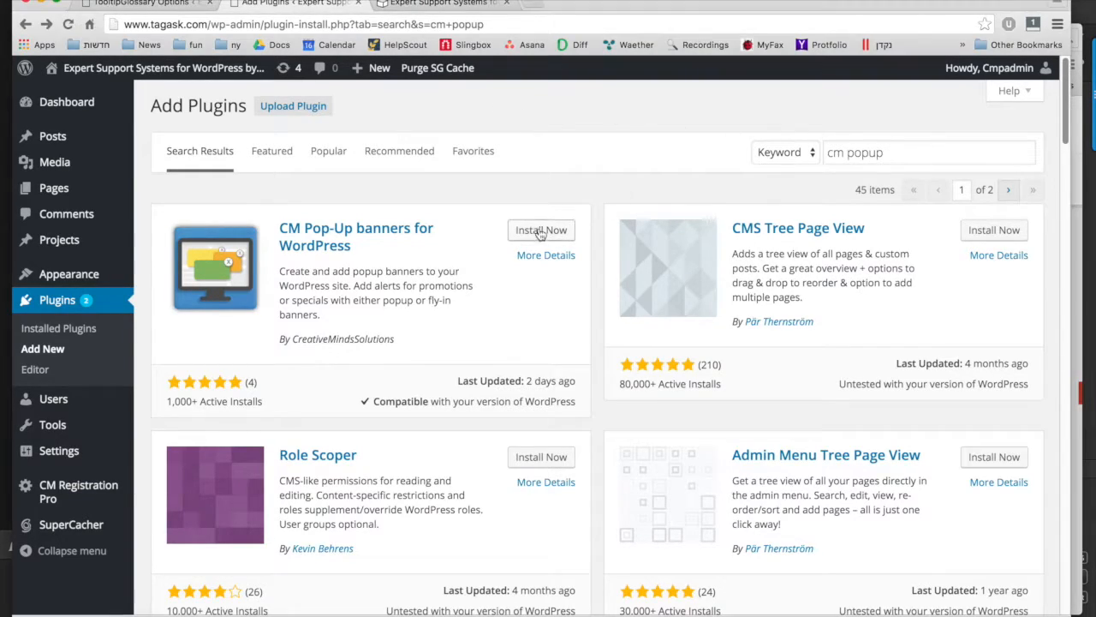
# - Start installing the CM Pop-Up banners for WordPress plugin from the 'cm popup' search results
pyautogui.click(541, 230)
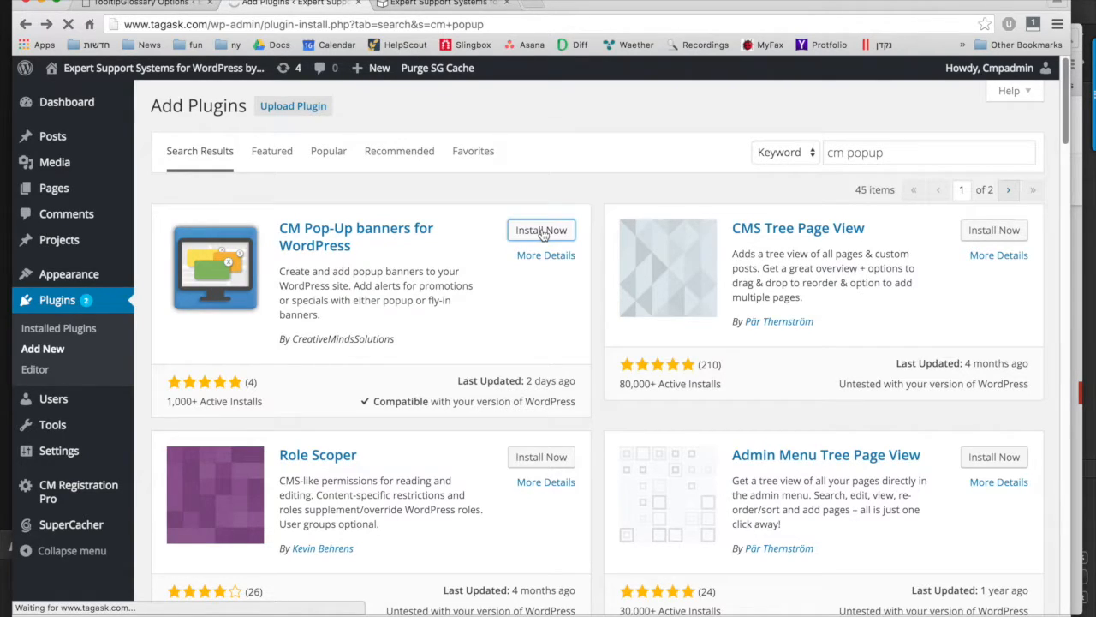
# - Activate the newly installed CM Pop-Up banners plugin and review its settings and campaigns list
pyautogui.click(541, 230)
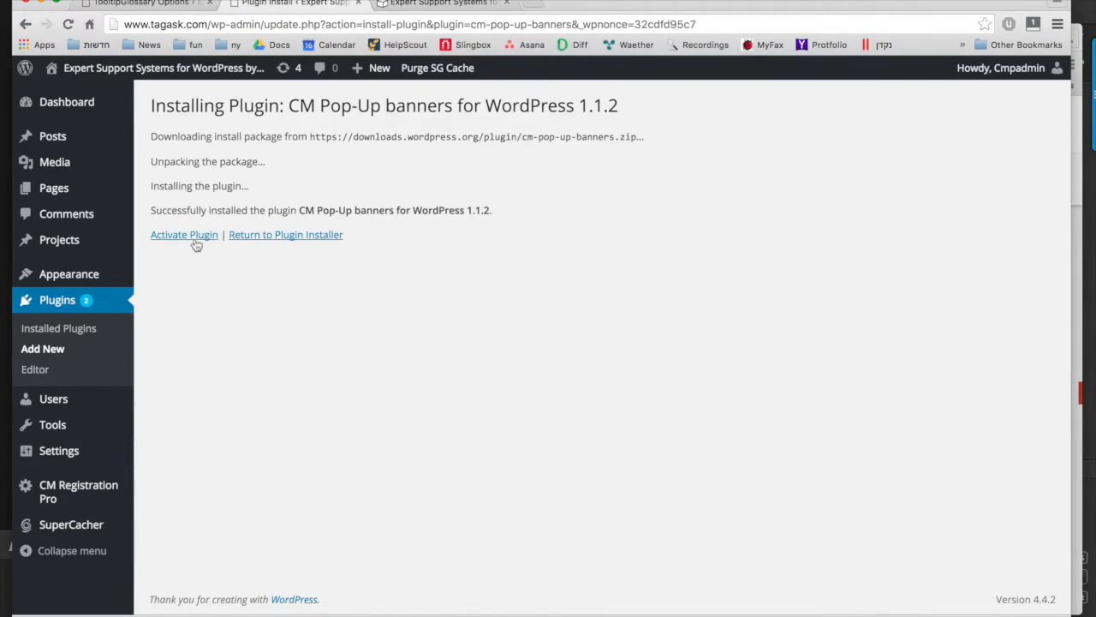
pyautogui.click(184, 233)
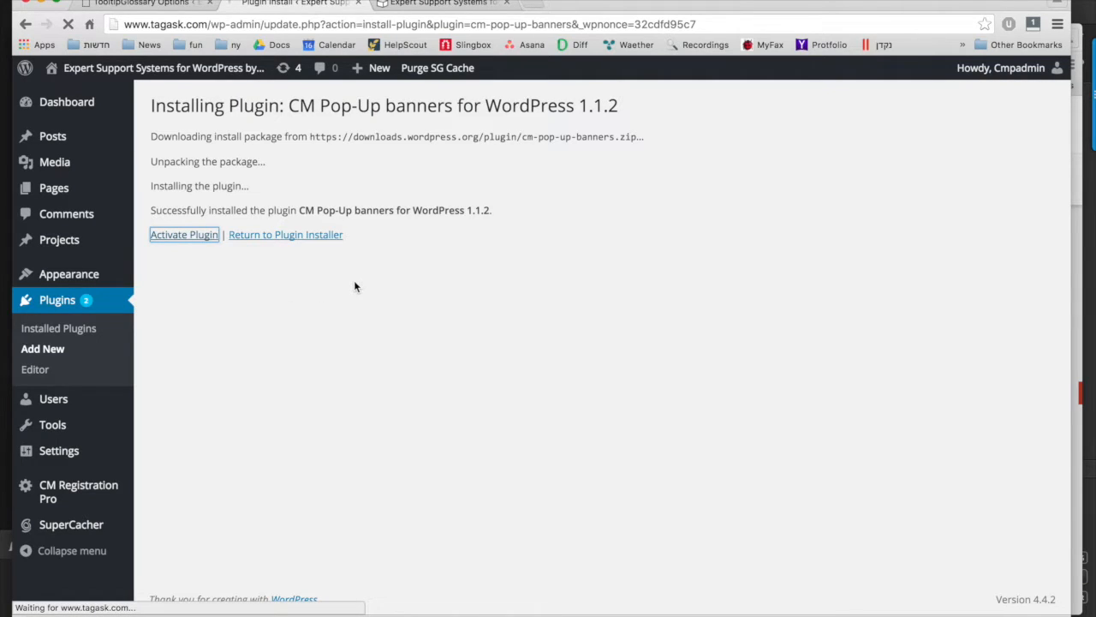
pyautogui.click(183, 234)
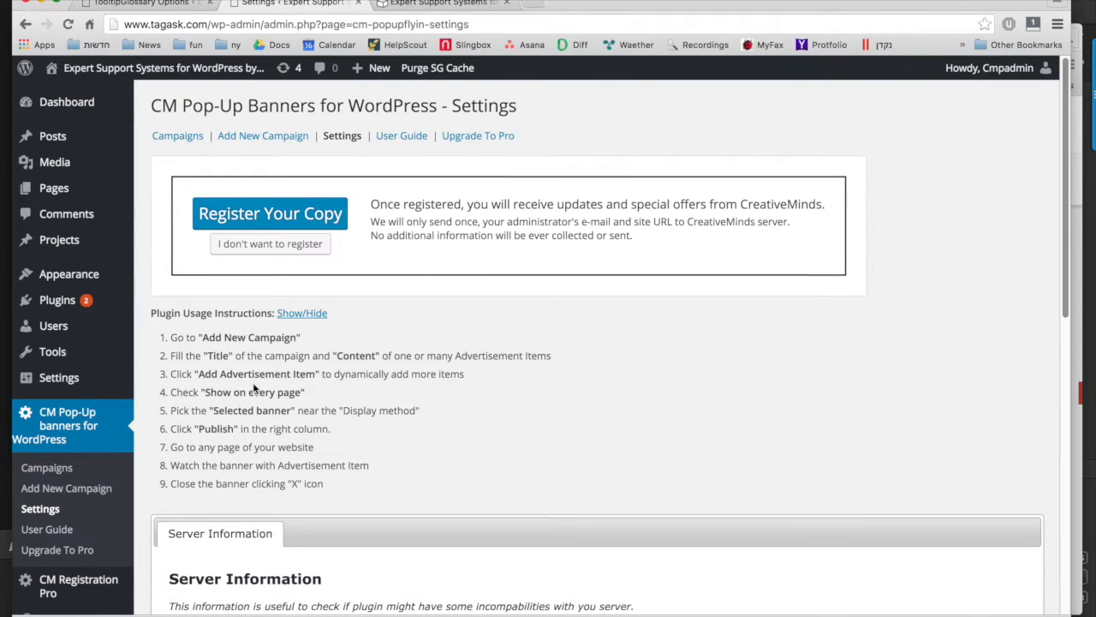
pyautogui.scroll(-3)
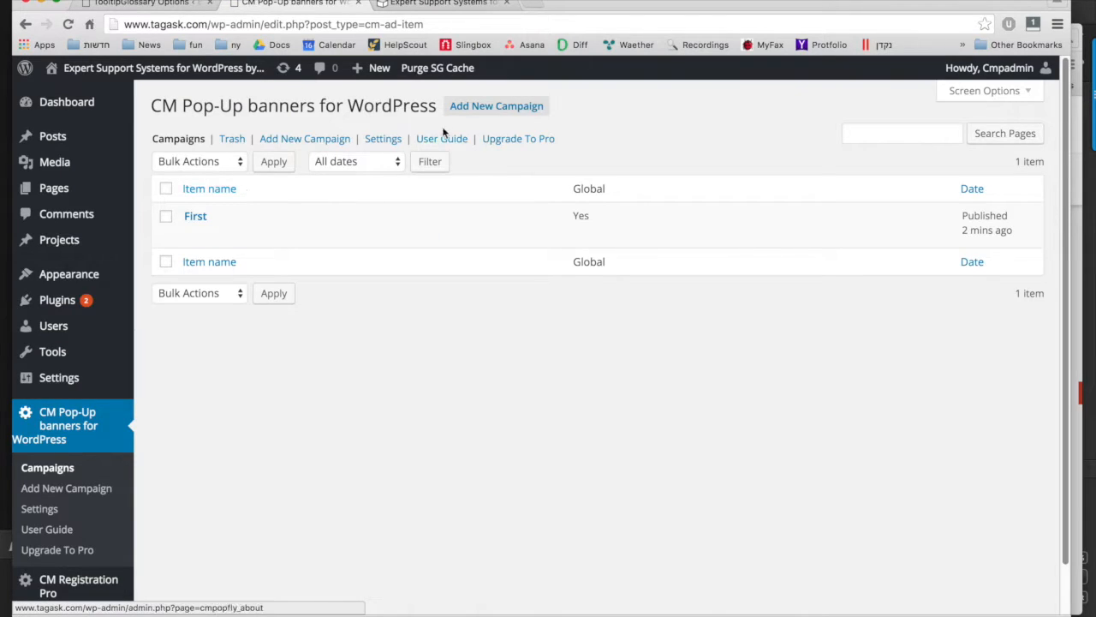
# - Create a new campaign titled 'First' and begin adding media to its advertisement content
pyautogui.click(496, 105)
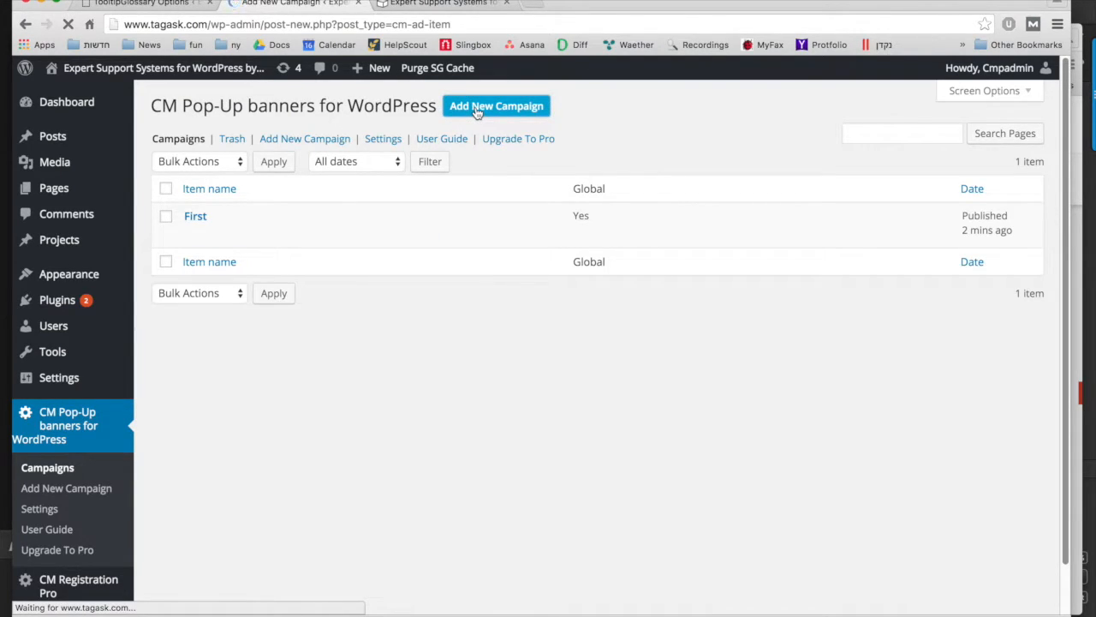
pyautogui.click(496, 106)
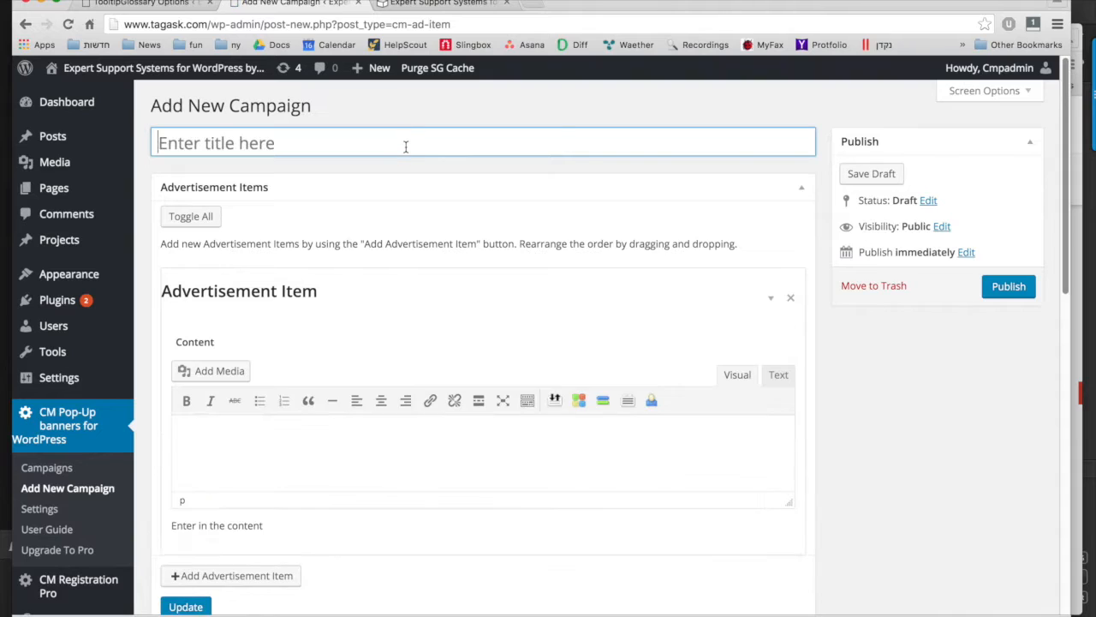
pyautogui.write('Furst')
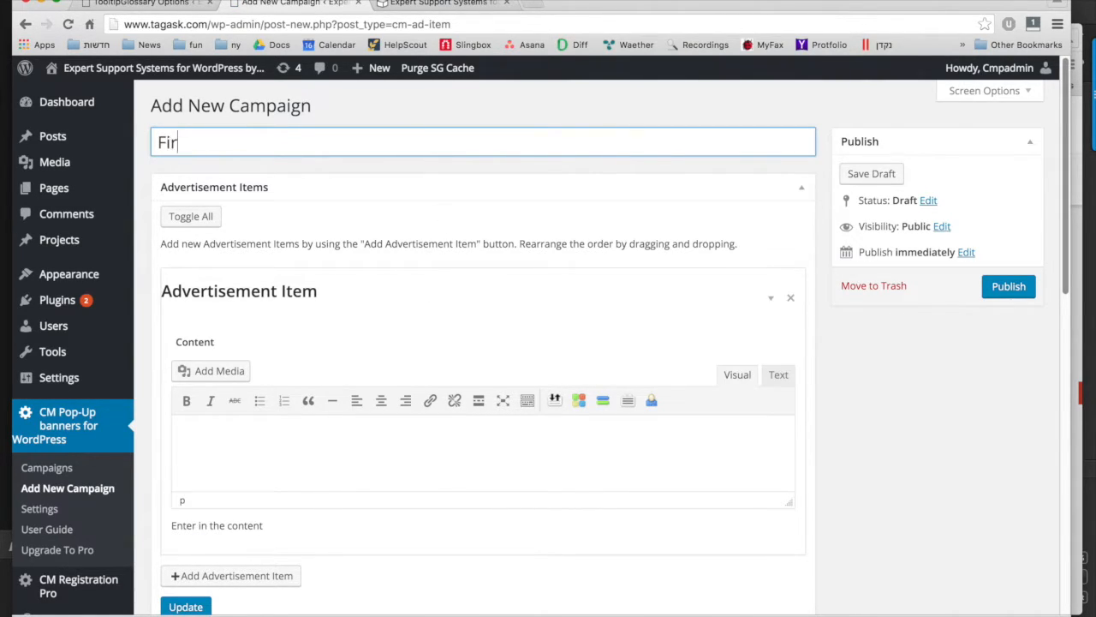
pyautogui.scroll(-3)
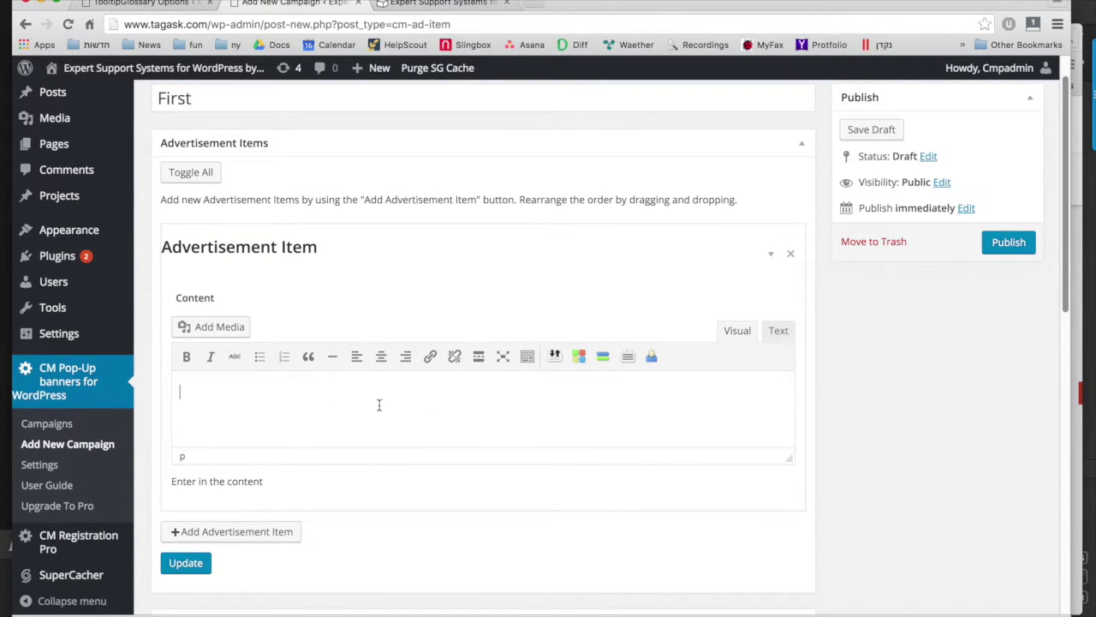
pyautogui.click(210, 326)
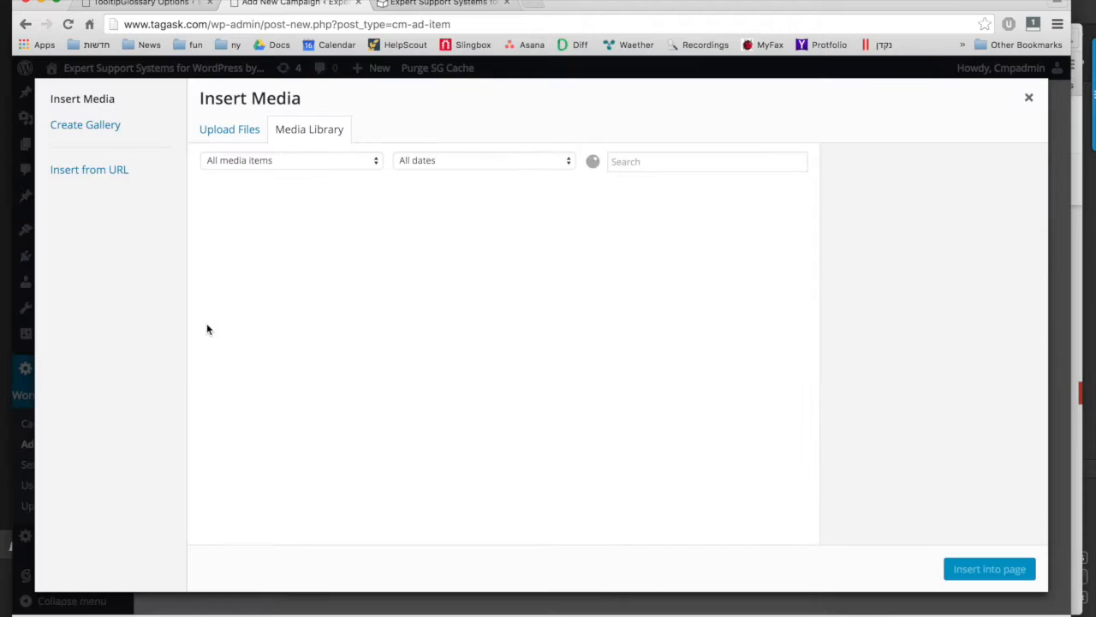
# - Upload the coupon banner image and insert it at Full Size (600 × 300) into the advertisement content
pyautogui.click(228, 129)
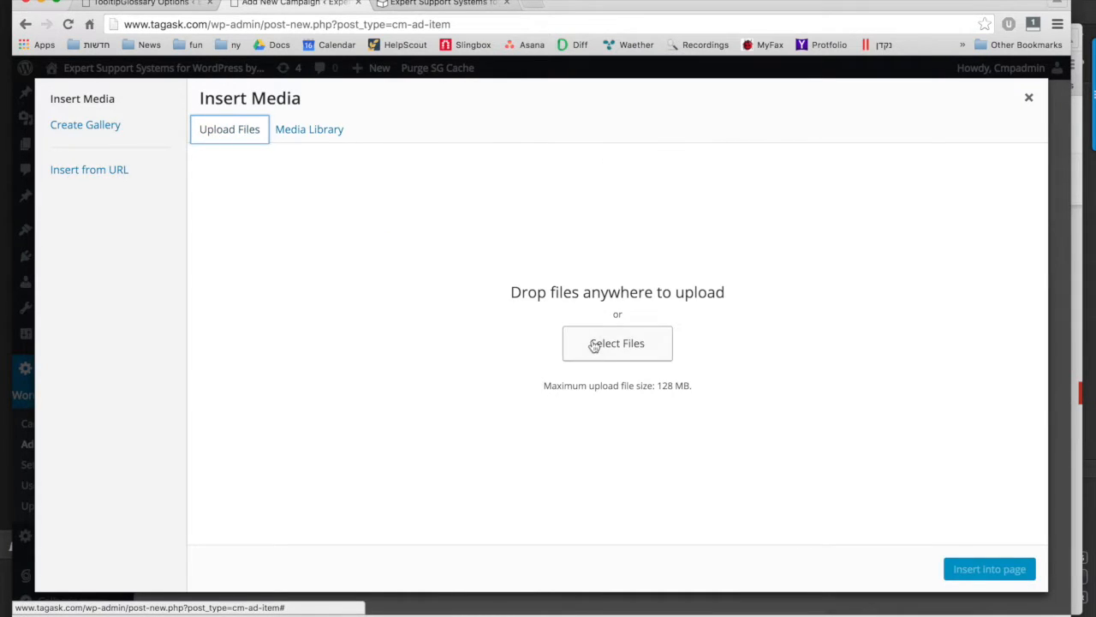
pyautogui.click(617, 342)
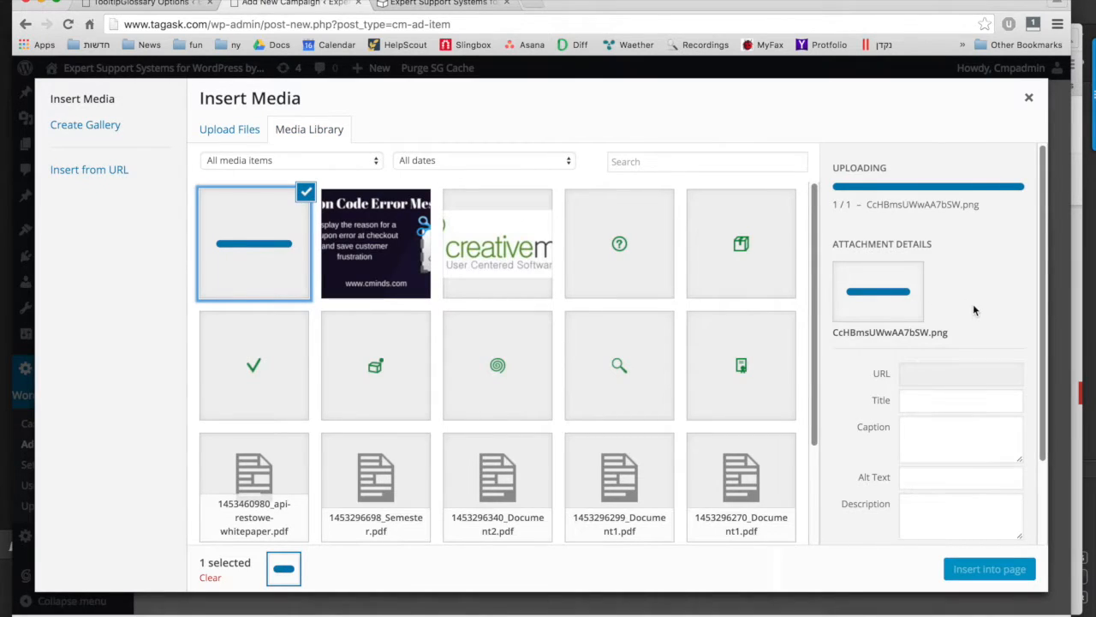
pyautogui.click(955, 515)
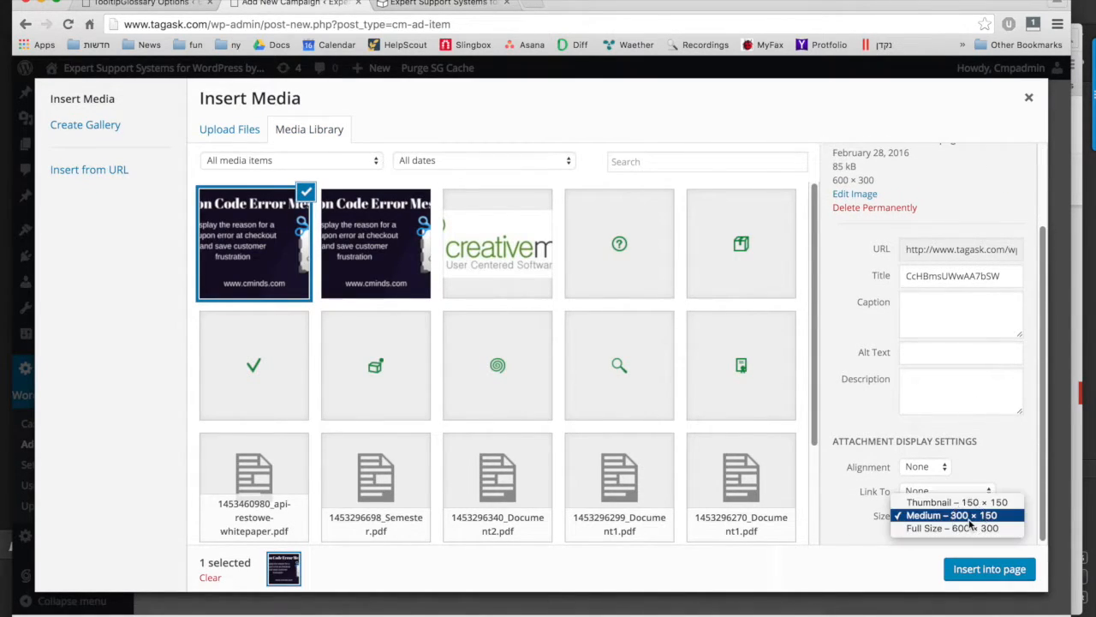
pyautogui.click(954, 527)
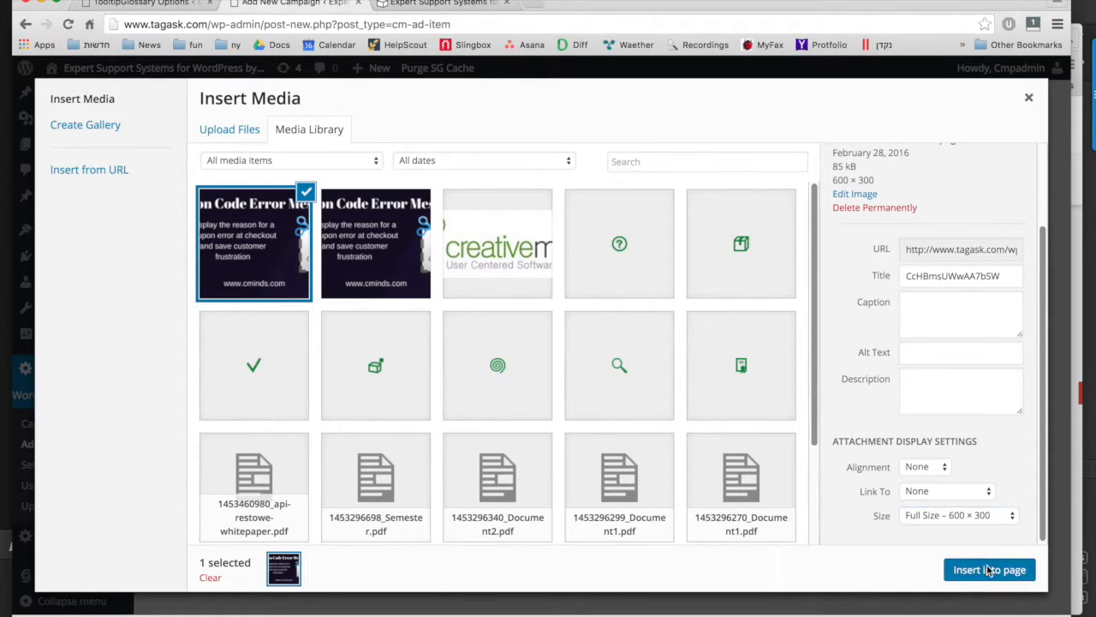
pyautogui.click(989, 568)
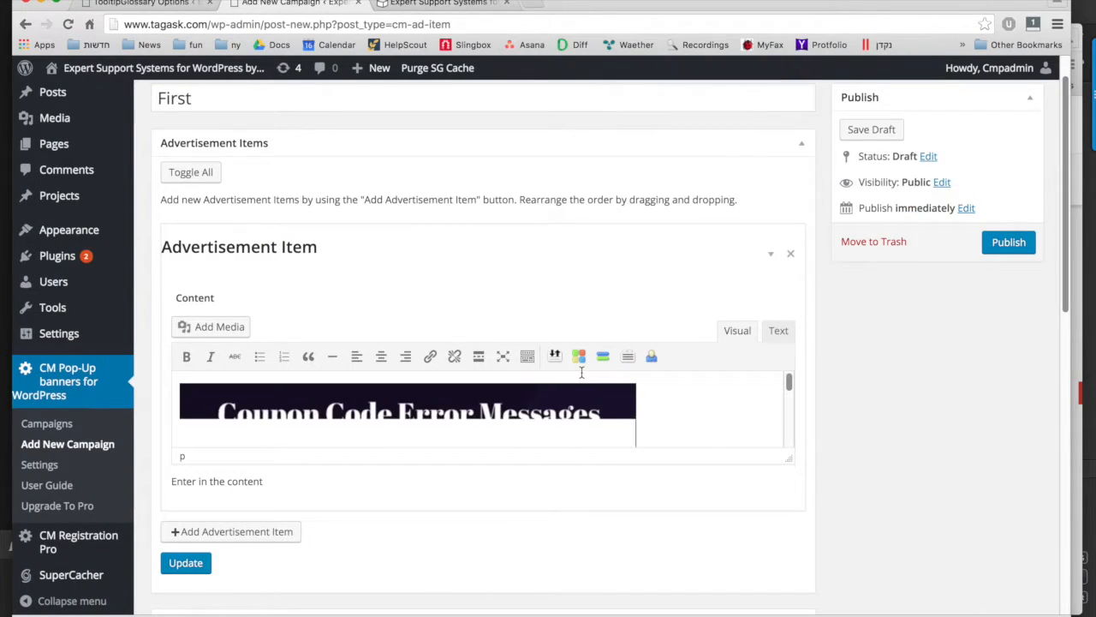
# - Set the popup width to 600 and height to 300, then publish the 'First' campaign
pyautogui.scroll(-3)
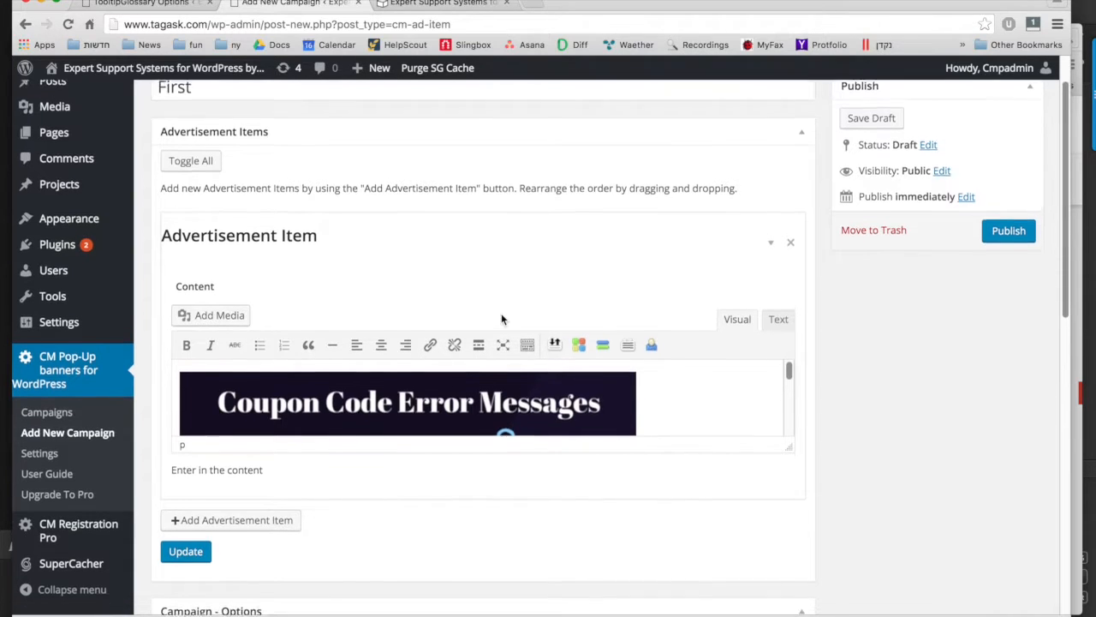
pyautogui.scroll(-3)
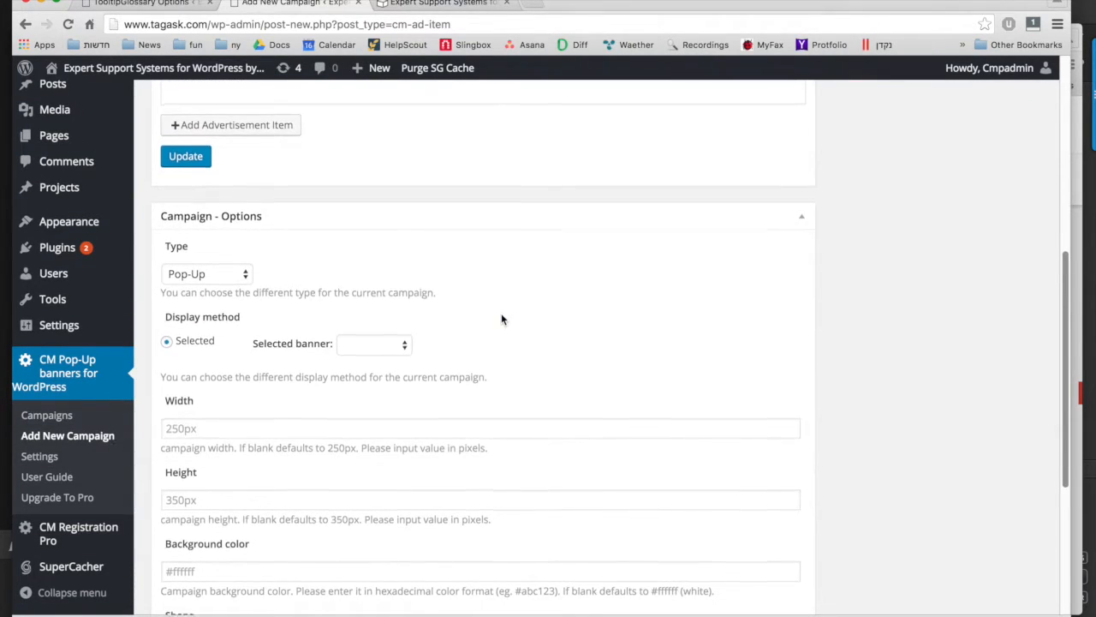
pyautogui.click(480, 364)
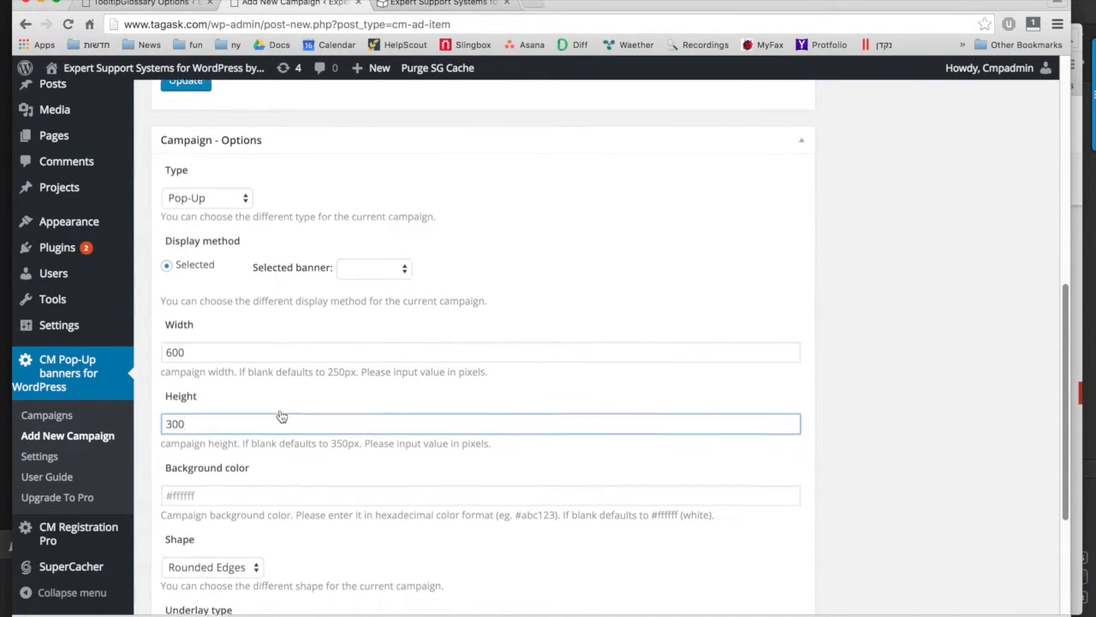
pyautogui.scroll(-3)
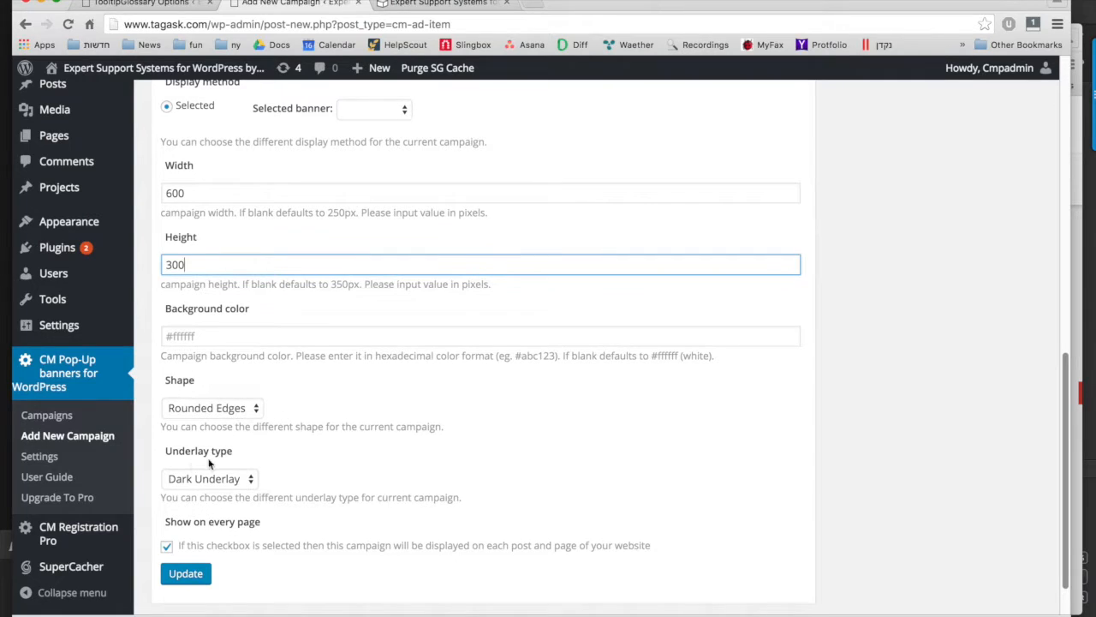
pyautogui.scroll(3)
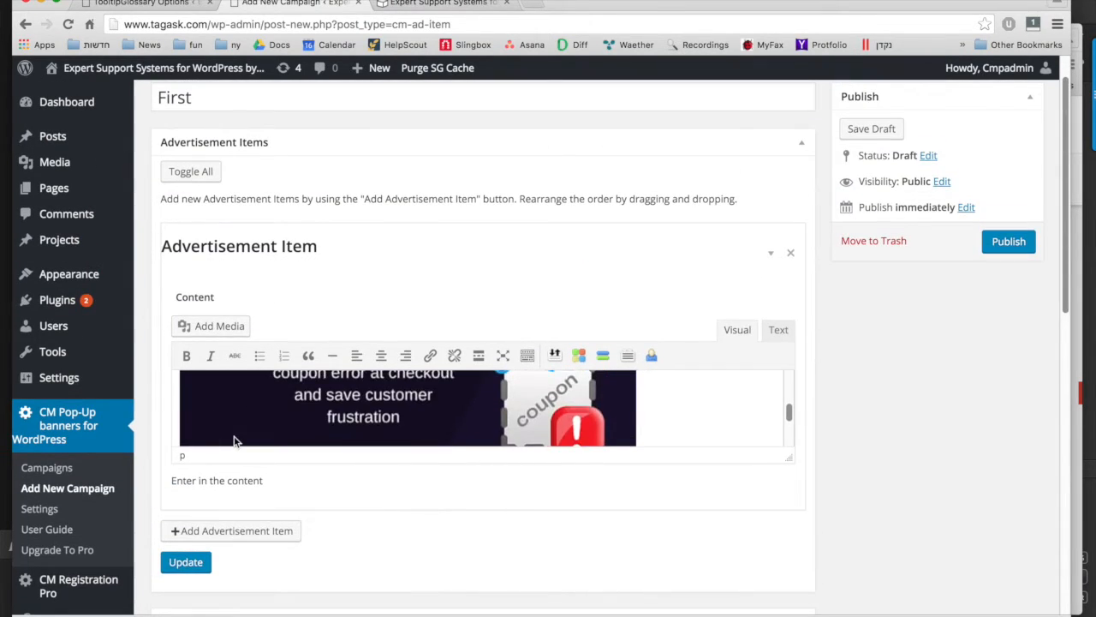
pyautogui.click(1008, 241)
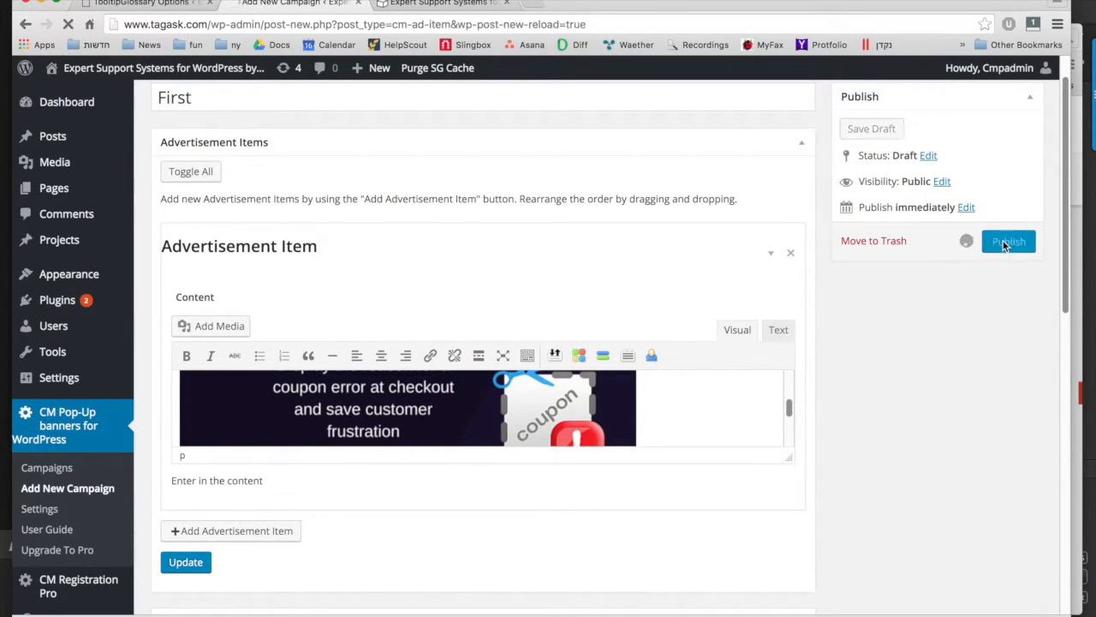
# - Purge the SG cache and reload the homepage so the coupon banner popup appears
pyautogui.click(1008, 241)
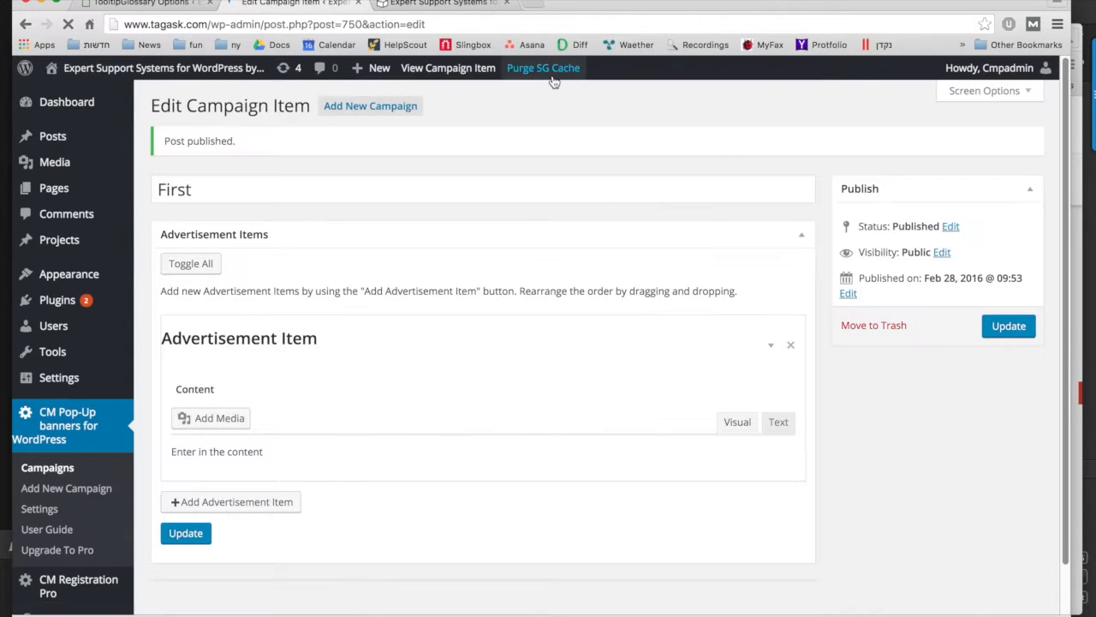
pyautogui.click(448, 68)
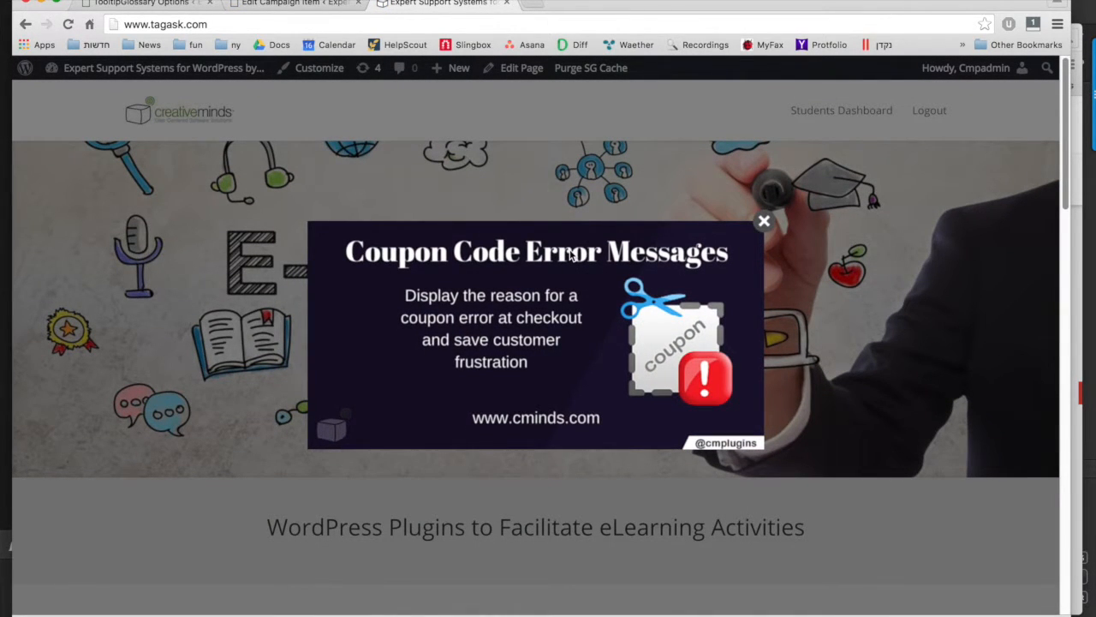
pyautogui.moveTo(420, 164)
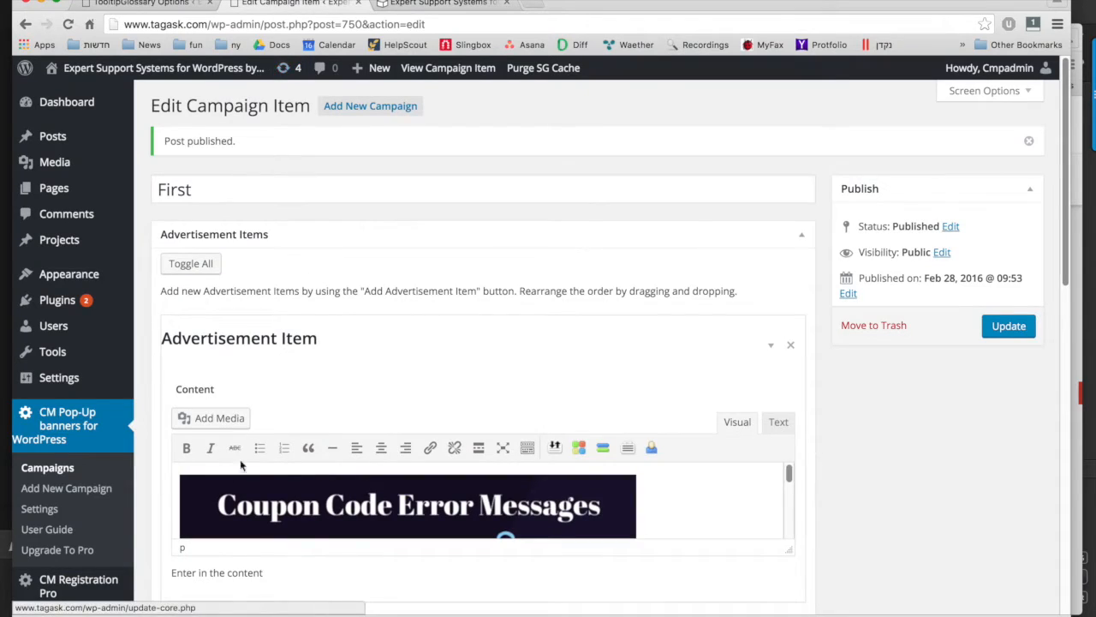
pyautogui.moveTo(317, 288)
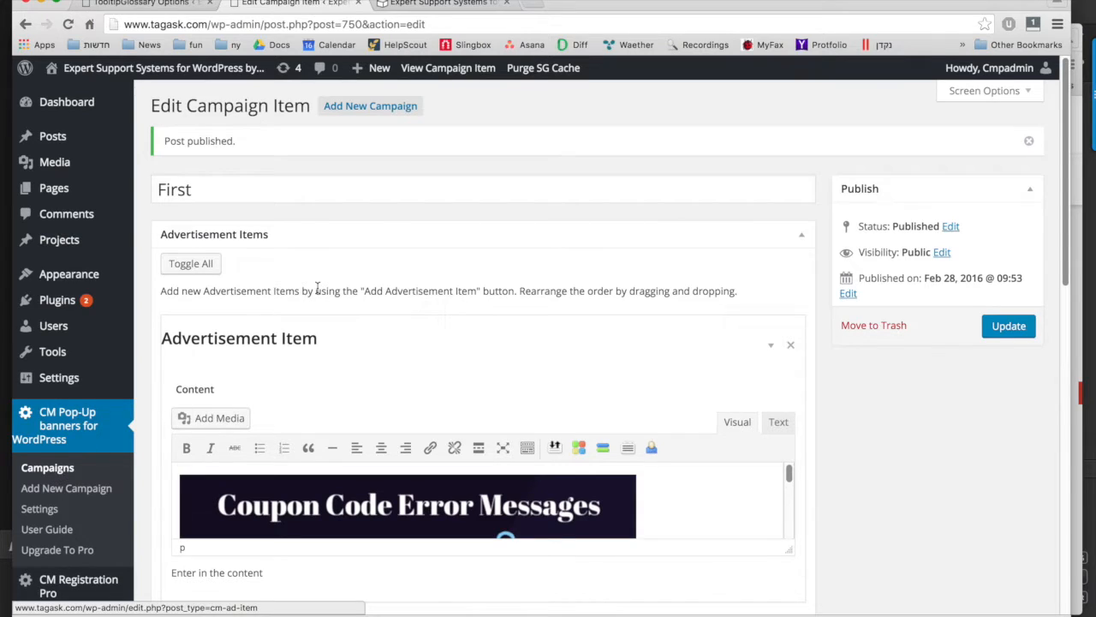
pyautogui.scroll(-3)
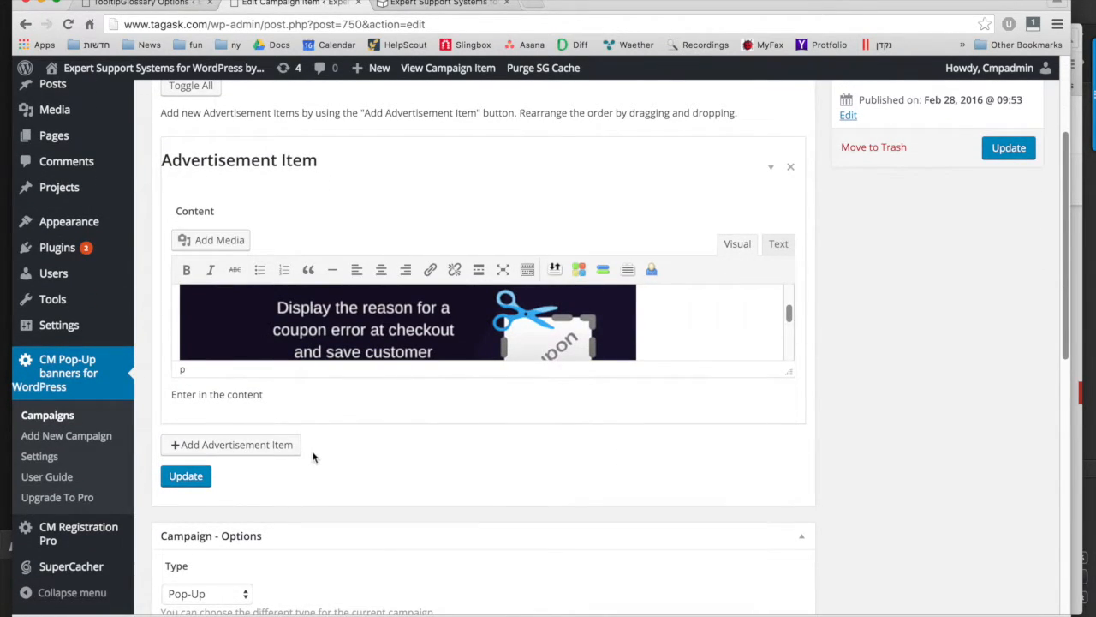
pyautogui.moveTo(418, 232)
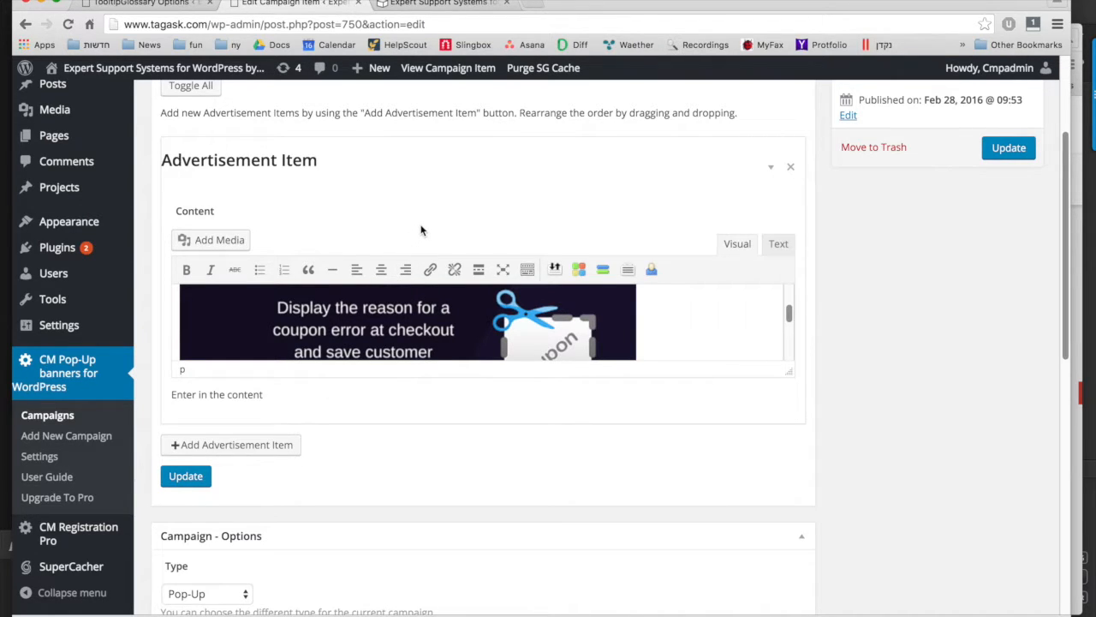
pyautogui.click(447, 68)
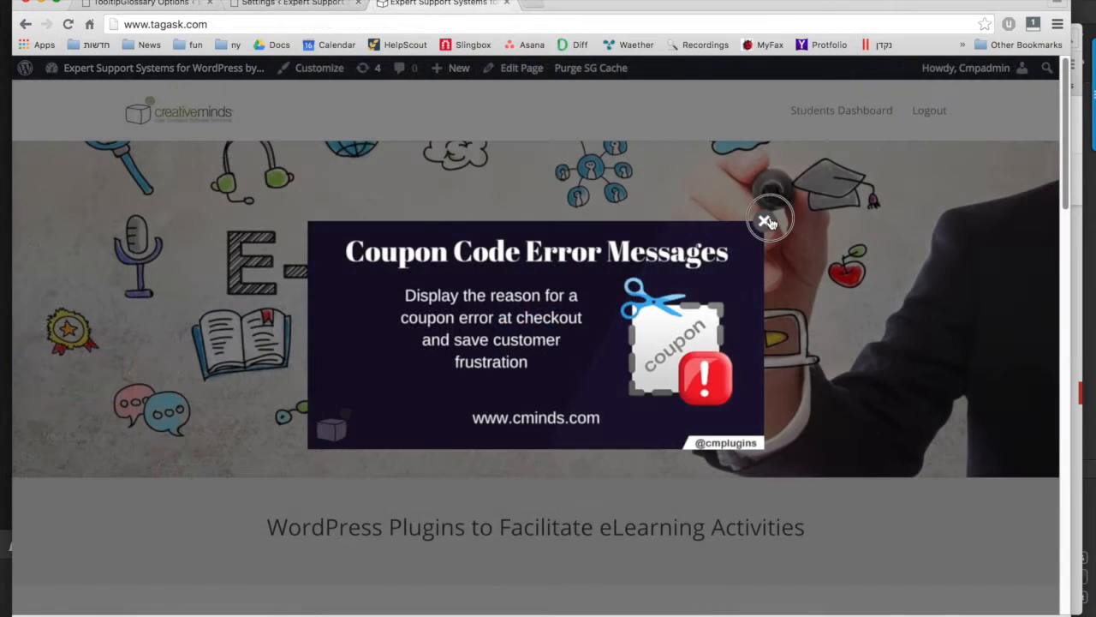
# - Dismiss the homepage popup and inspect the page code in the browser's developer tools
pyautogui.click(769, 220)
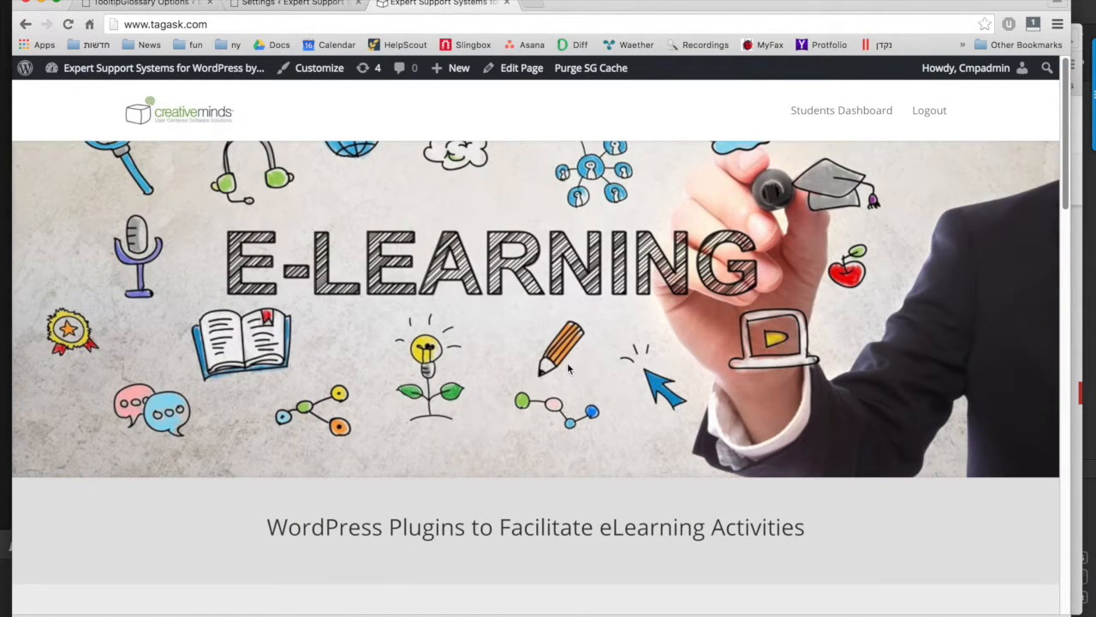
pyautogui.moveTo(114, 517)
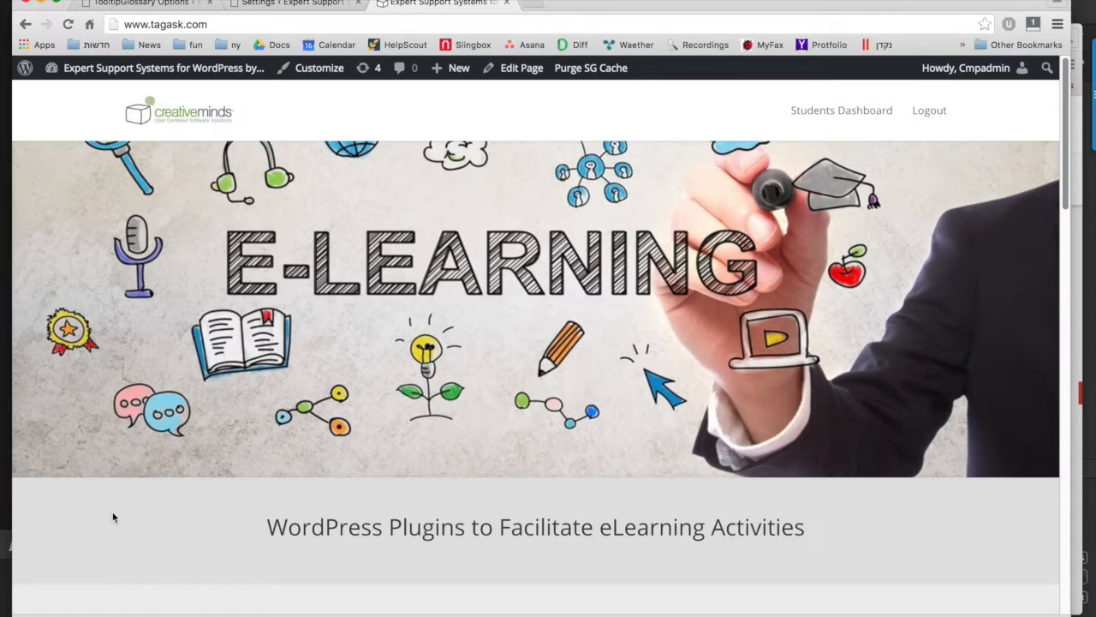
pyautogui.rightClick(114, 517)
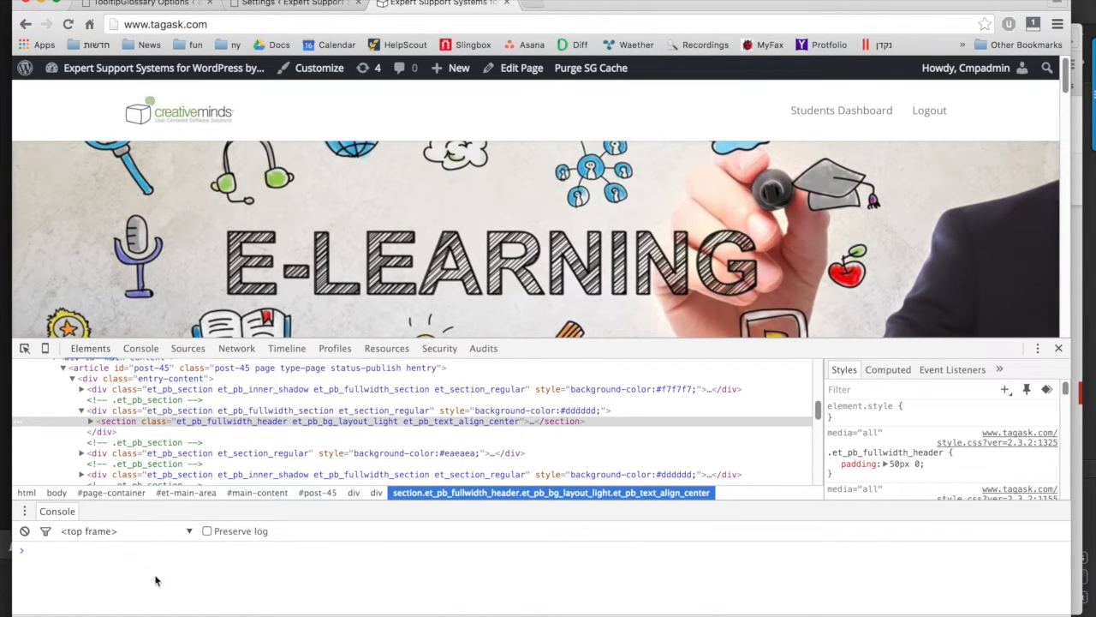
pyautogui.moveTo(232, 122)
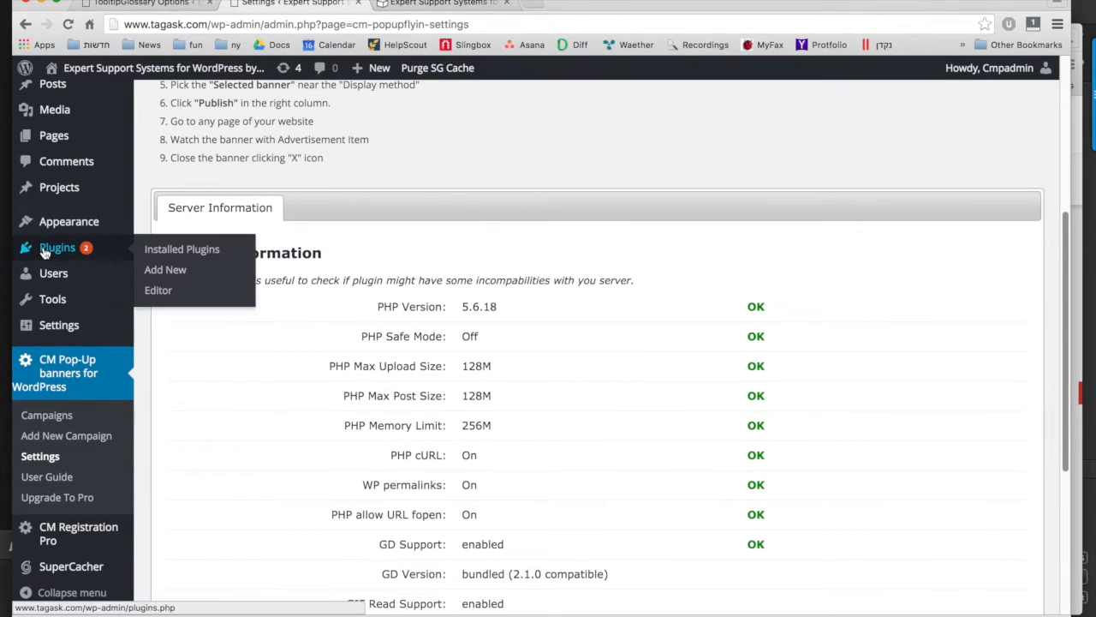
# - View the installed plugins list, reload the homepage and dismiss the returning coupon popup
pyautogui.click(181, 249)
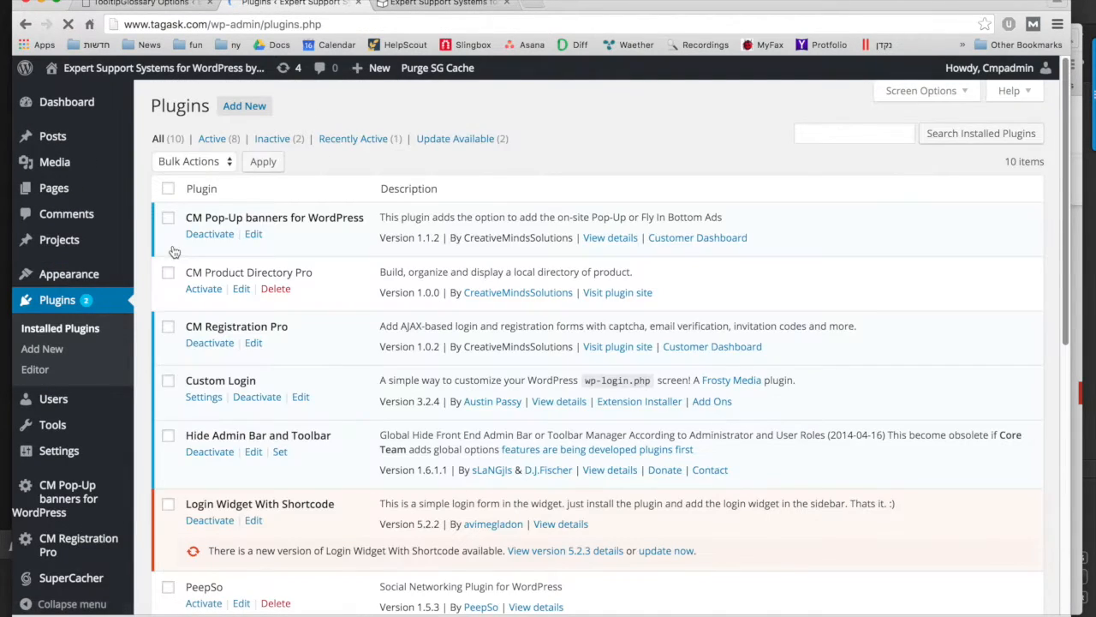
pyautogui.click(203, 287)
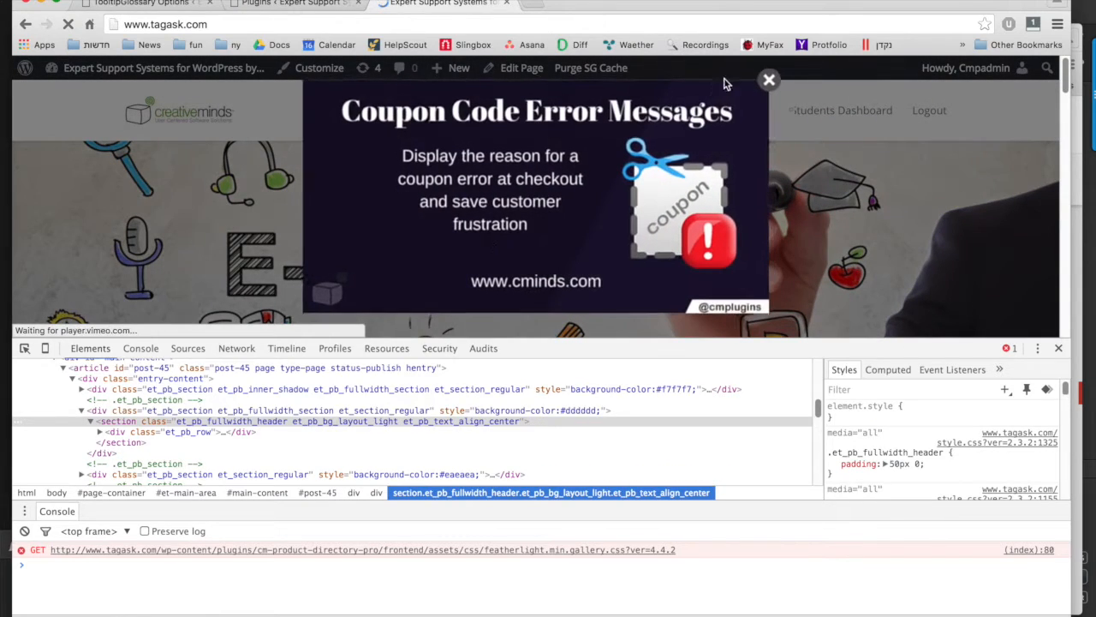
pyautogui.click(768, 80)
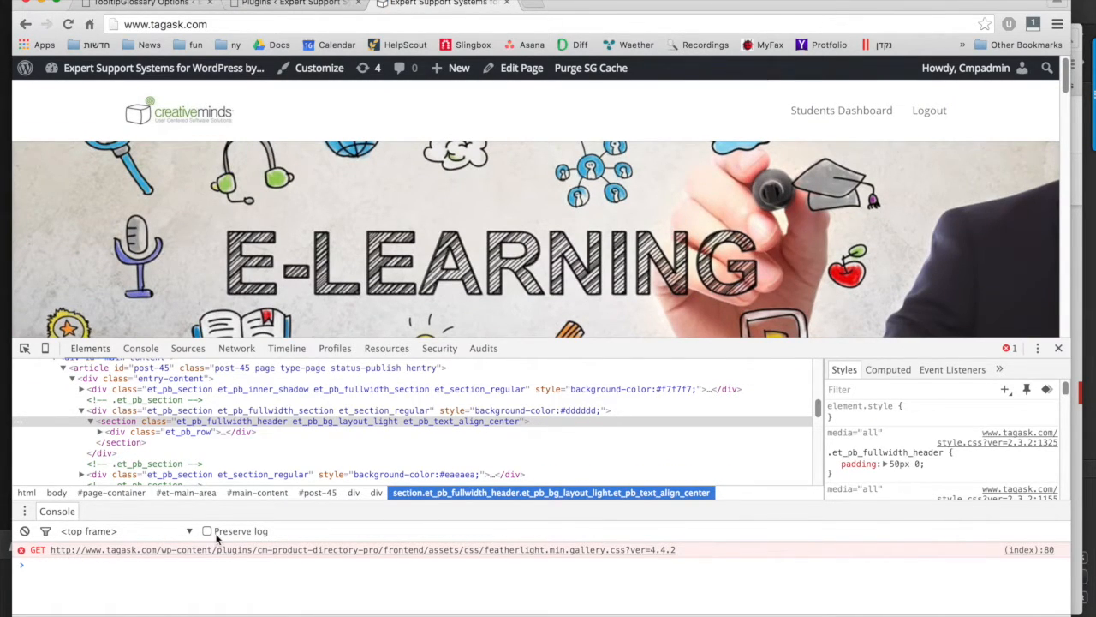
pyautogui.moveTo(565, 179)
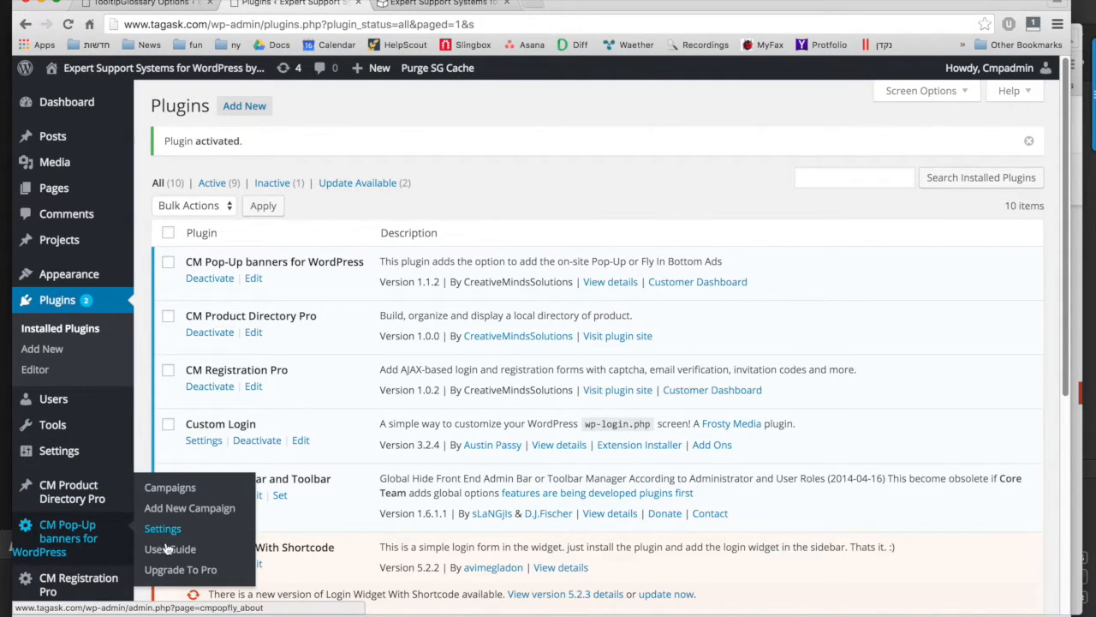
# - View the Upgrade To Pro page comparing the free Current Edition with the $29.00 Pro edition
pyautogui.click(180, 570)
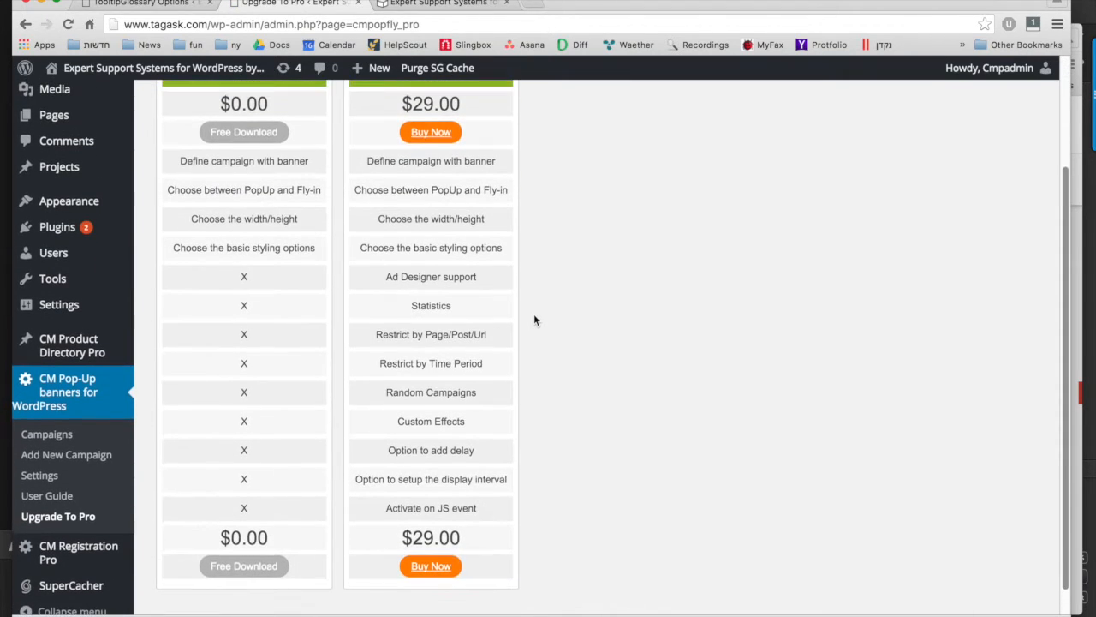
pyautogui.moveTo(430, 294)
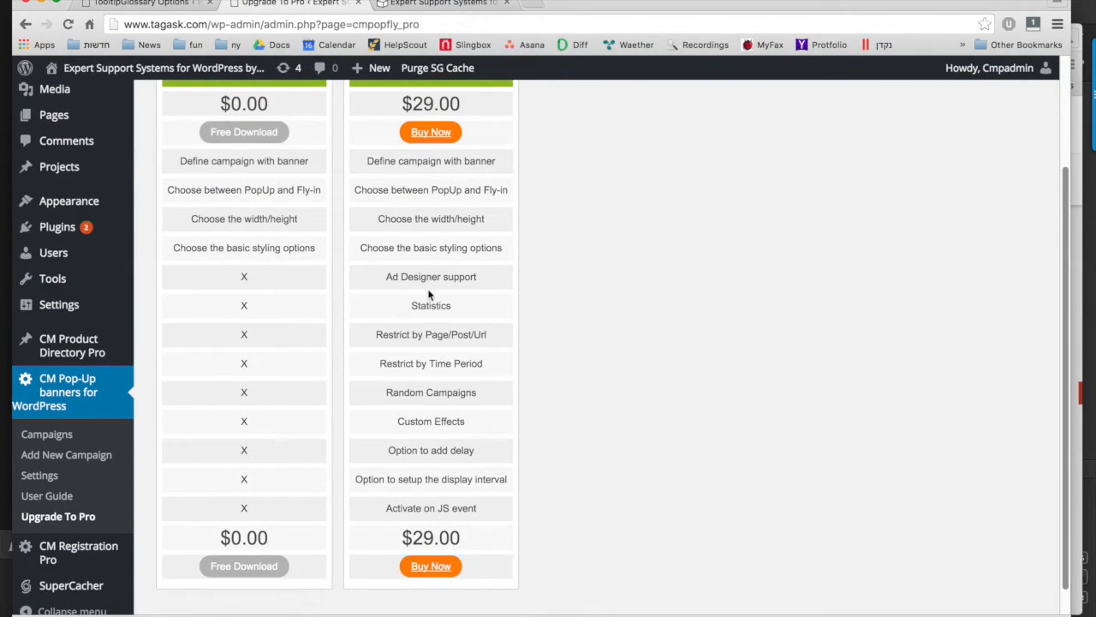
pyautogui.scroll(3)
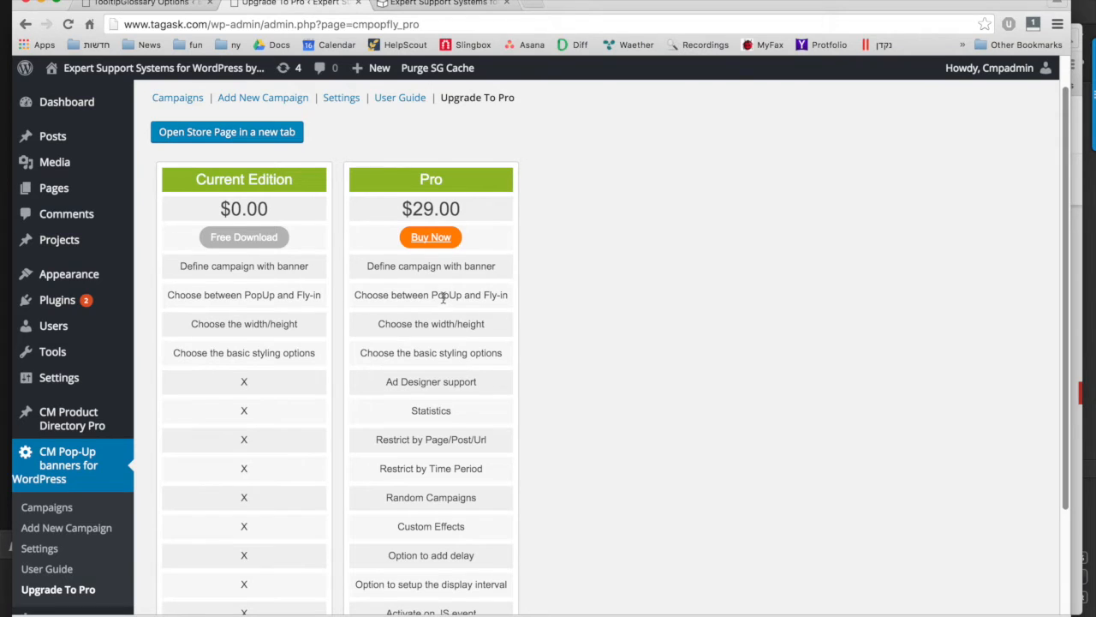